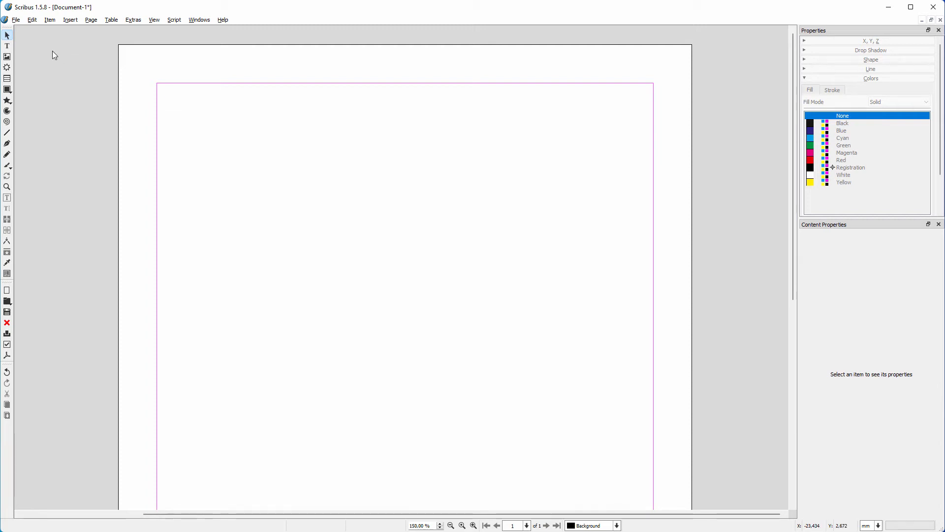
# Open Preferences on the Keyboard Shortcuts page and select the Revert to Saved action.
pyautogui.click(15, 19)
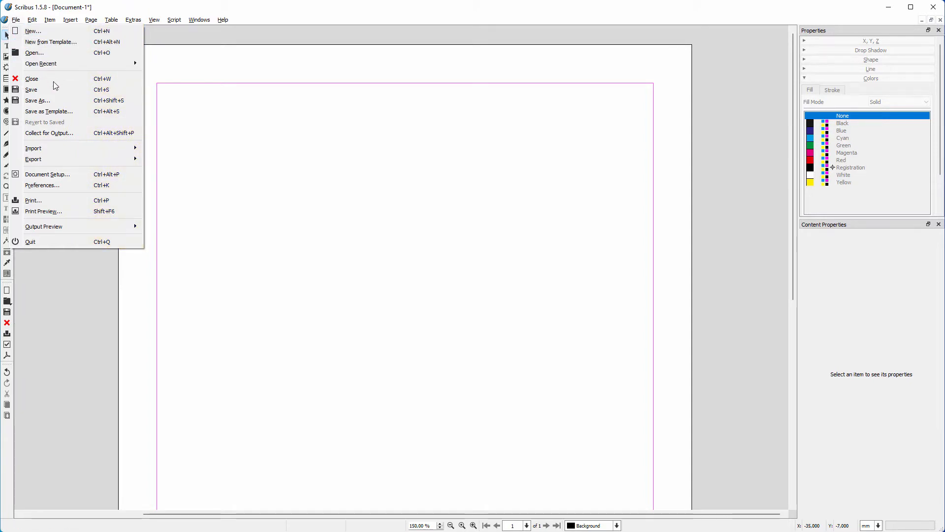
pyautogui.click(42, 186)
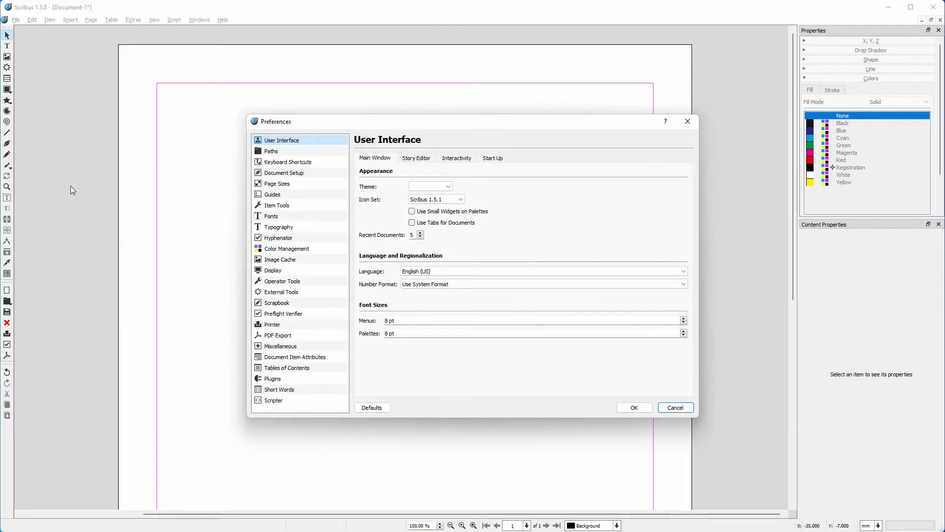
pyautogui.click(288, 162)
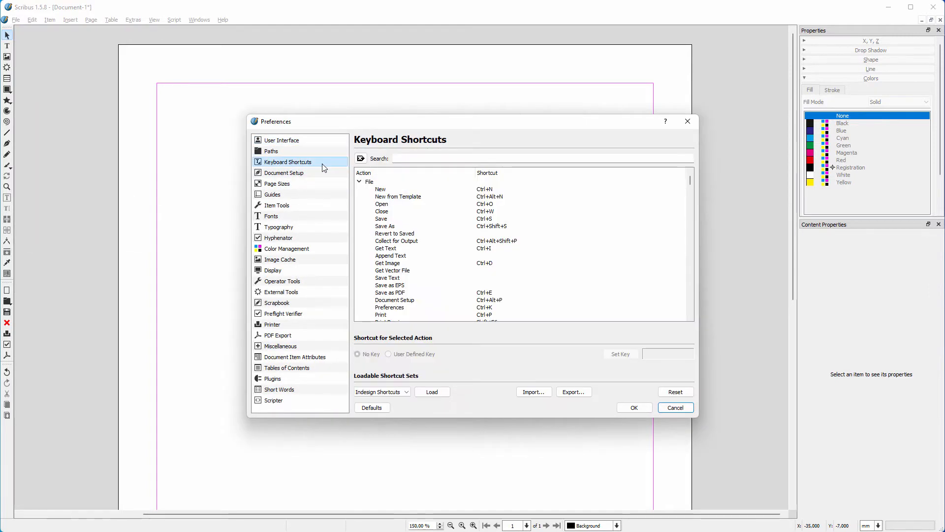
pyautogui.click(382, 392)
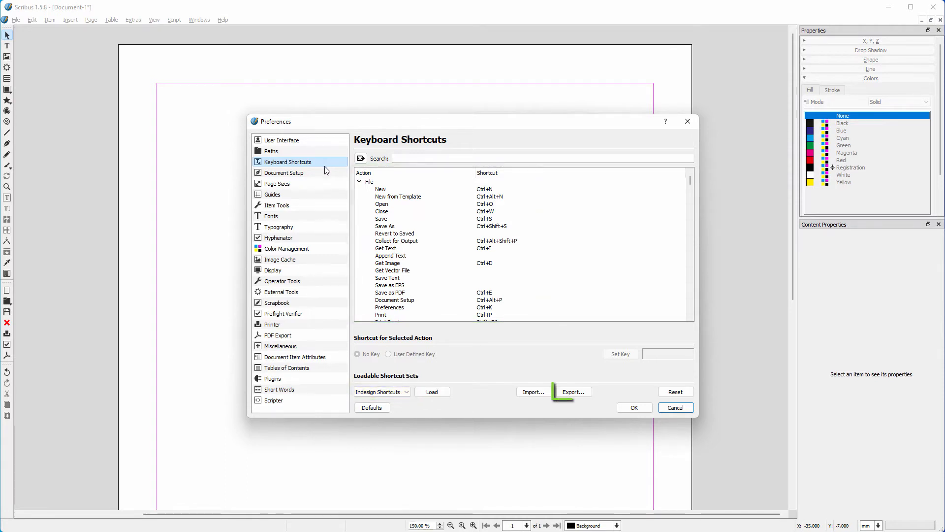
pyautogui.click(395, 233)
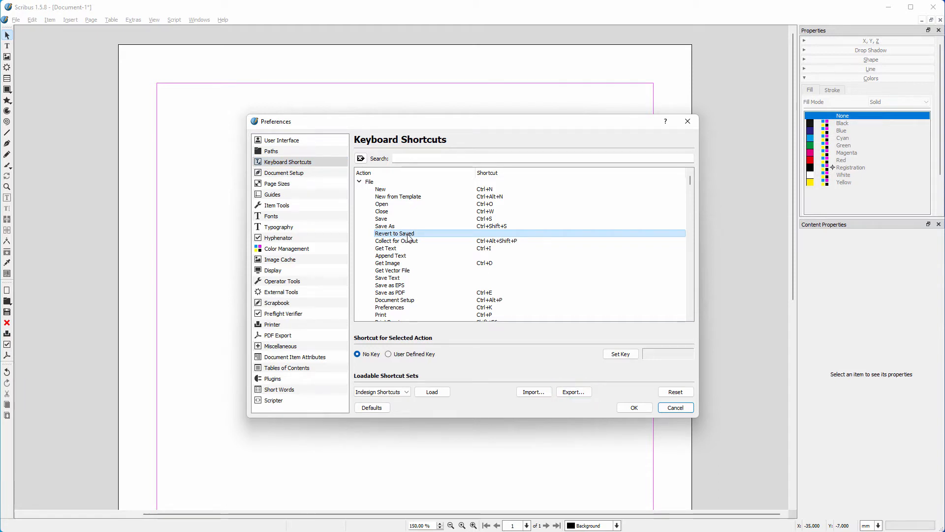
# Assign a key to Revert to Saved, dismissing the Ctrl+R conflict with Show Rulers in favor of Ctrl+M.
pyautogui.click(357, 354)
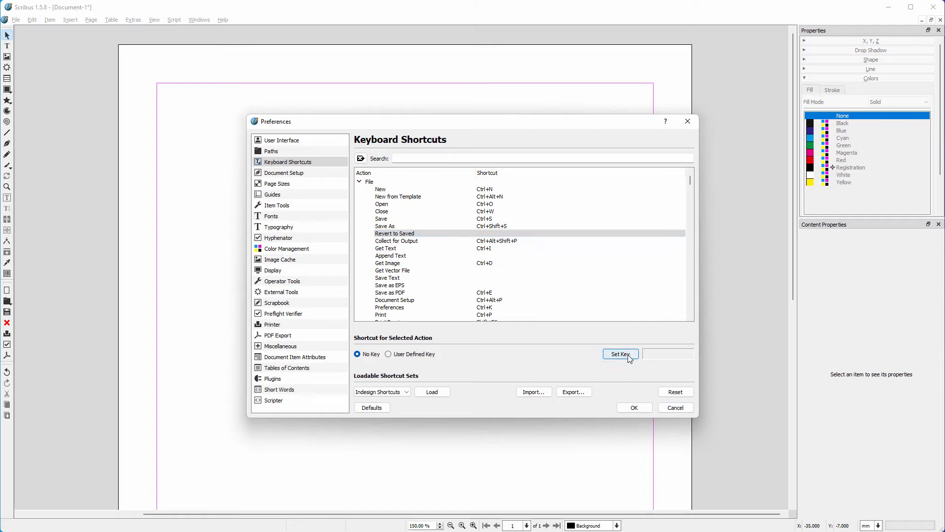
pyautogui.click(621, 354)
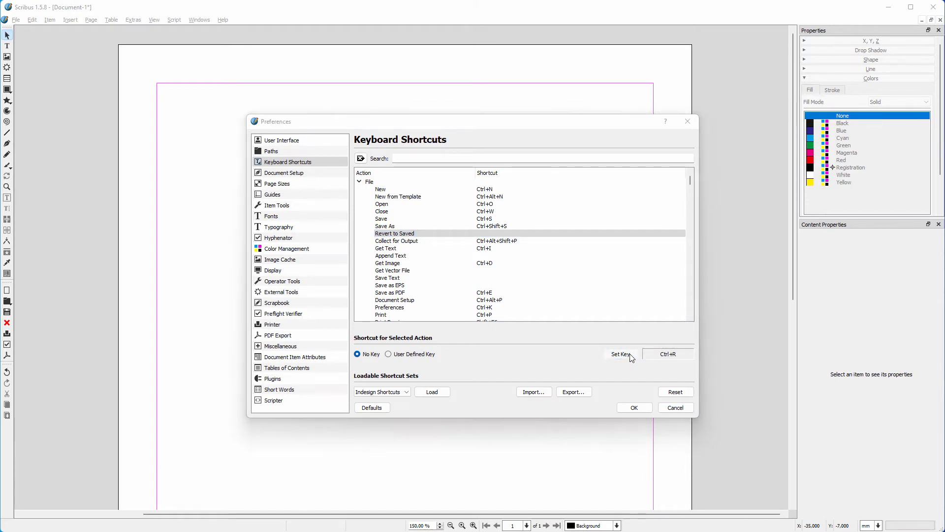
pyautogui.click(621, 354)
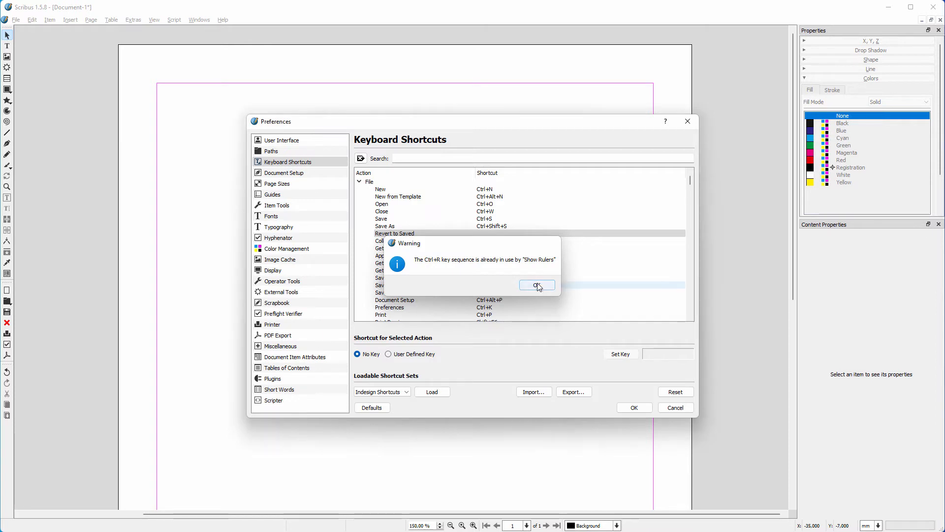
pyautogui.click(535, 285)
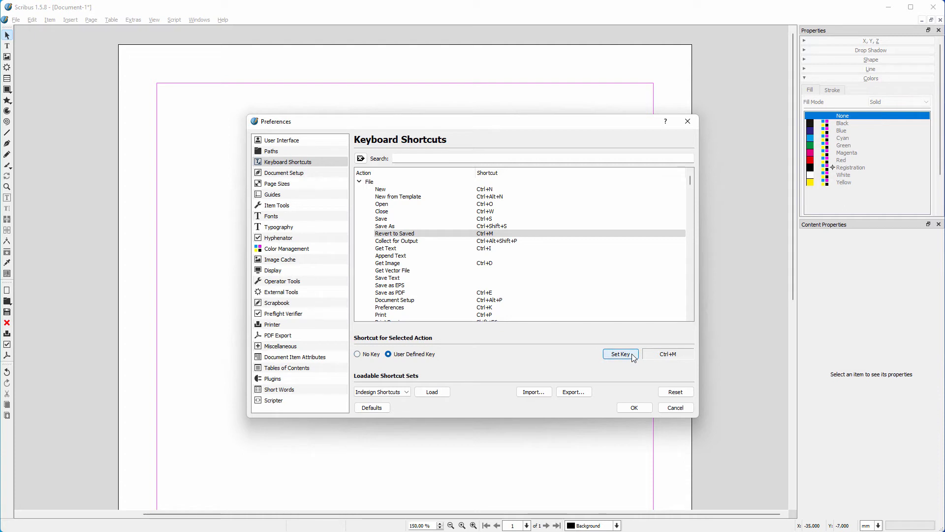
pyautogui.click(396, 240)
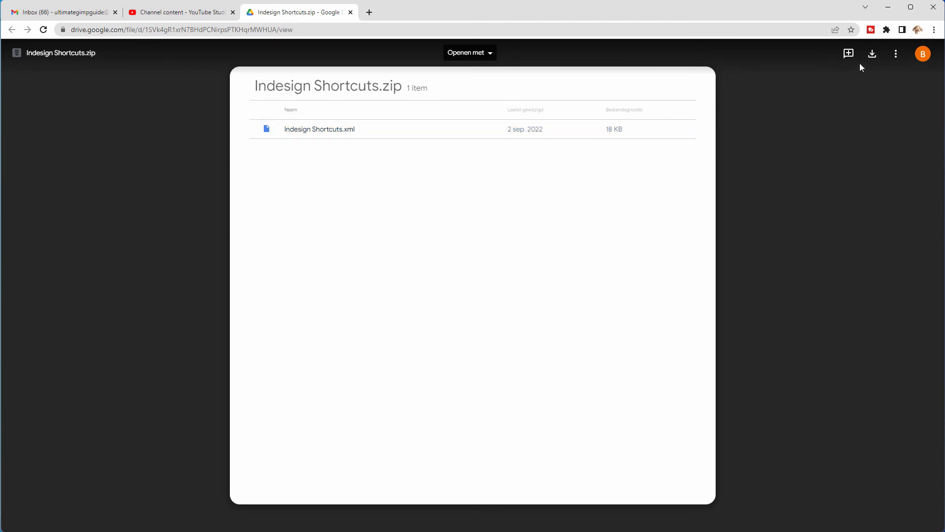
pyautogui.moveTo(872, 54)
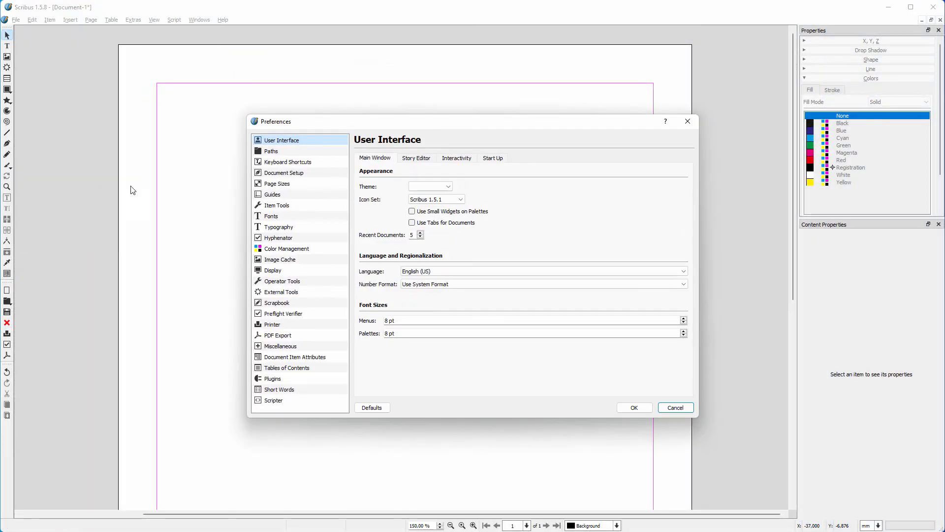
# Confirm the Keyboard Shortcuts preferences with OK and review the File menu's Revert to Saved shortcut.
pyautogui.click(288, 162)
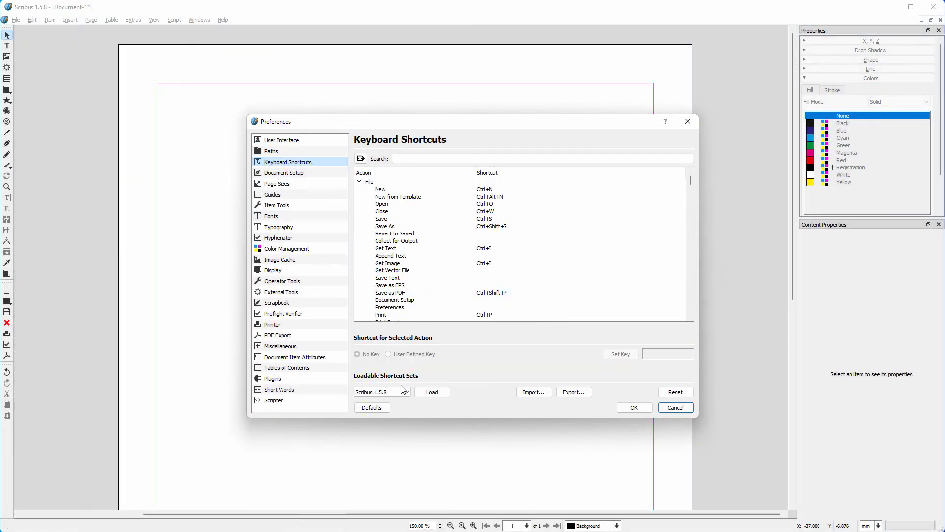
pyautogui.click(381, 391)
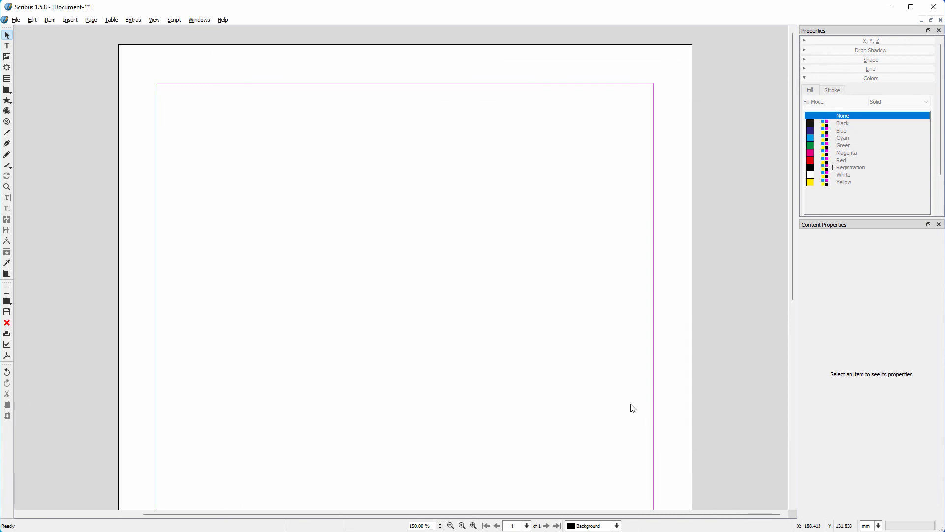
pyautogui.click(16, 20)
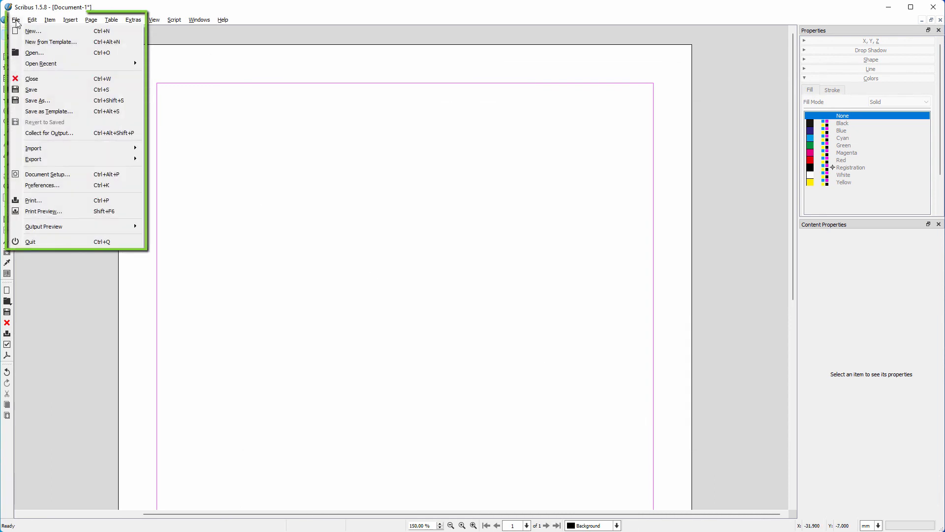